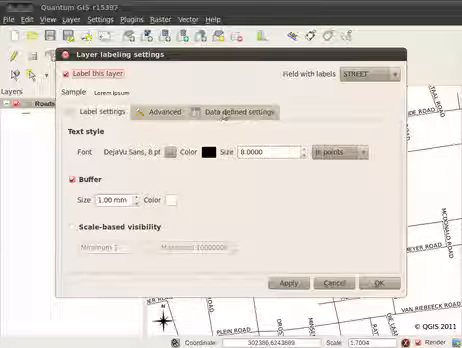
# Step: Make the Roads label Size data-defined, bound to one of the layer's attribute fields
pyautogui.click(164, 100)
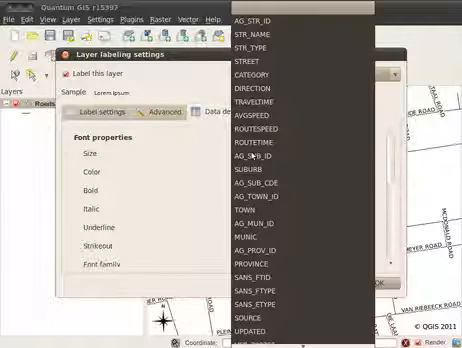
pyautogui.scroll(-3)
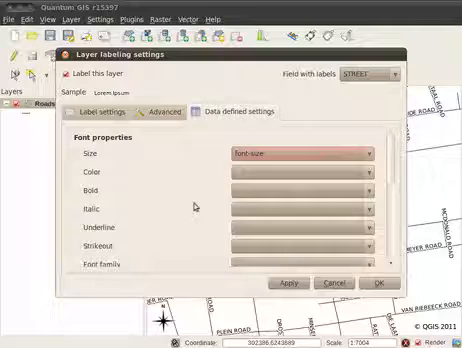
pyautogui.scroll(-3)
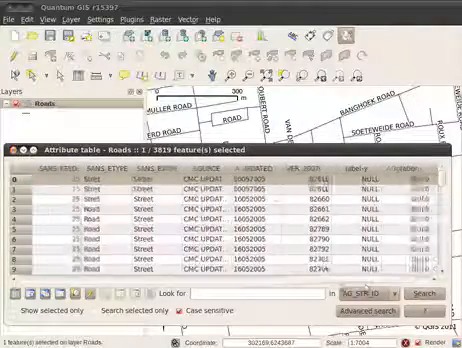
# Step: Scroll the Roads attribute table right to the label size, position and rotation columns
pyautogui.hscroll(3)
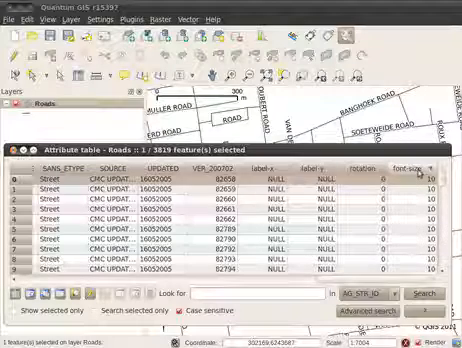